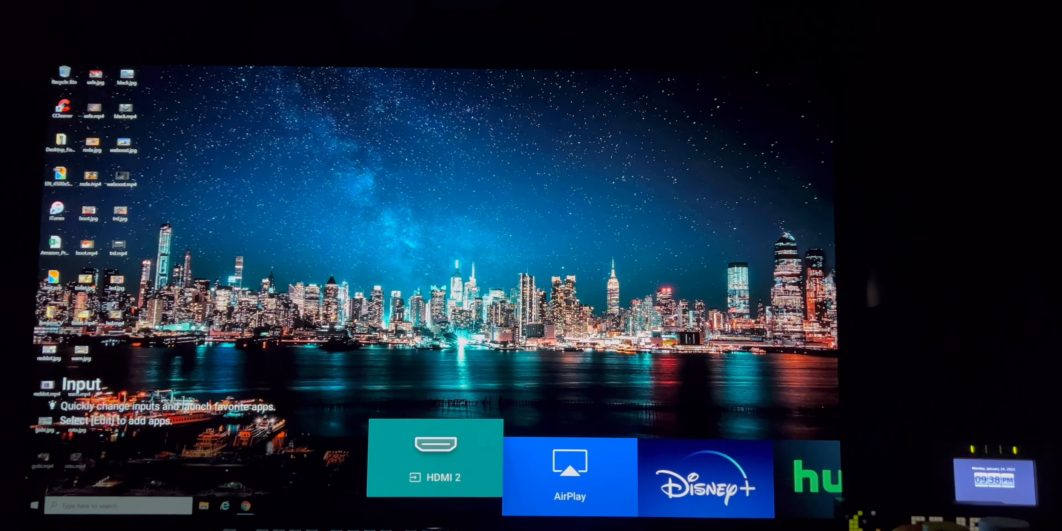
scroll(right, 3)
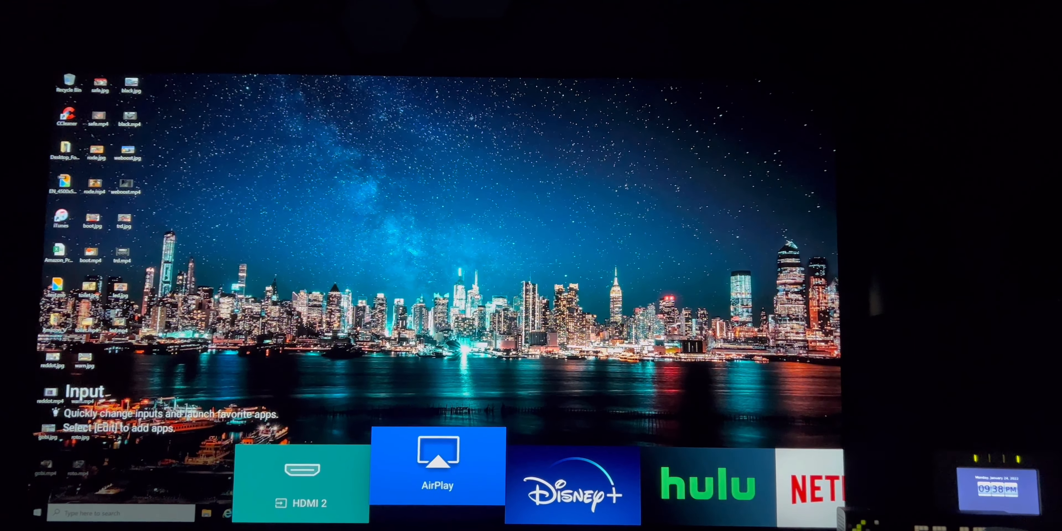